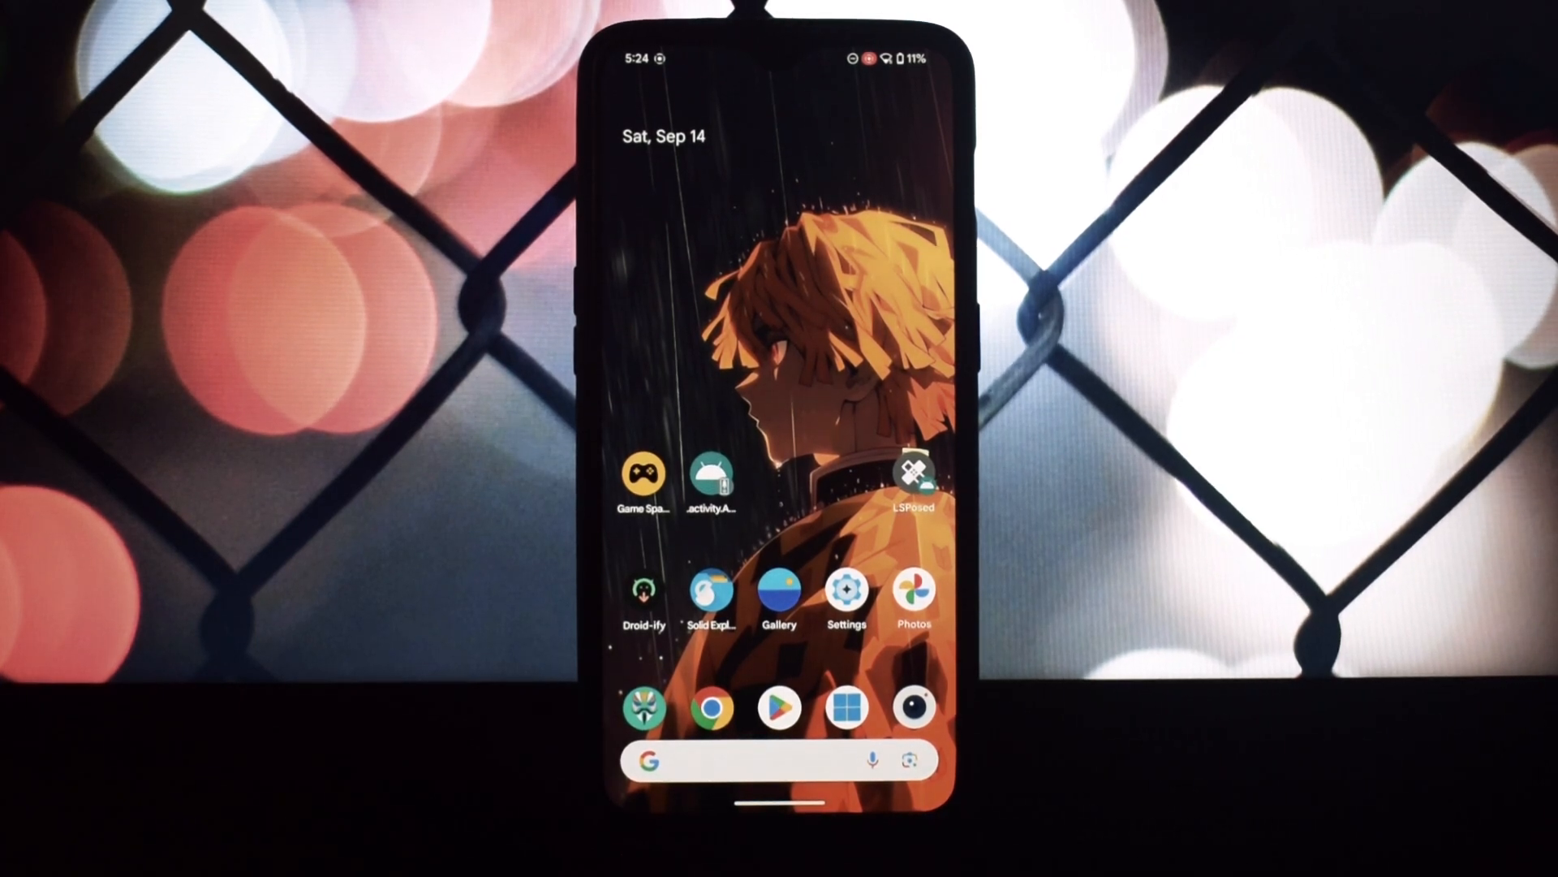
Install redmagicGame-Space1.2.10.apk from Download as an update to Game Space and dismiss the installed notice.
{"action": "left_click", "coordinate": [709, 585]}
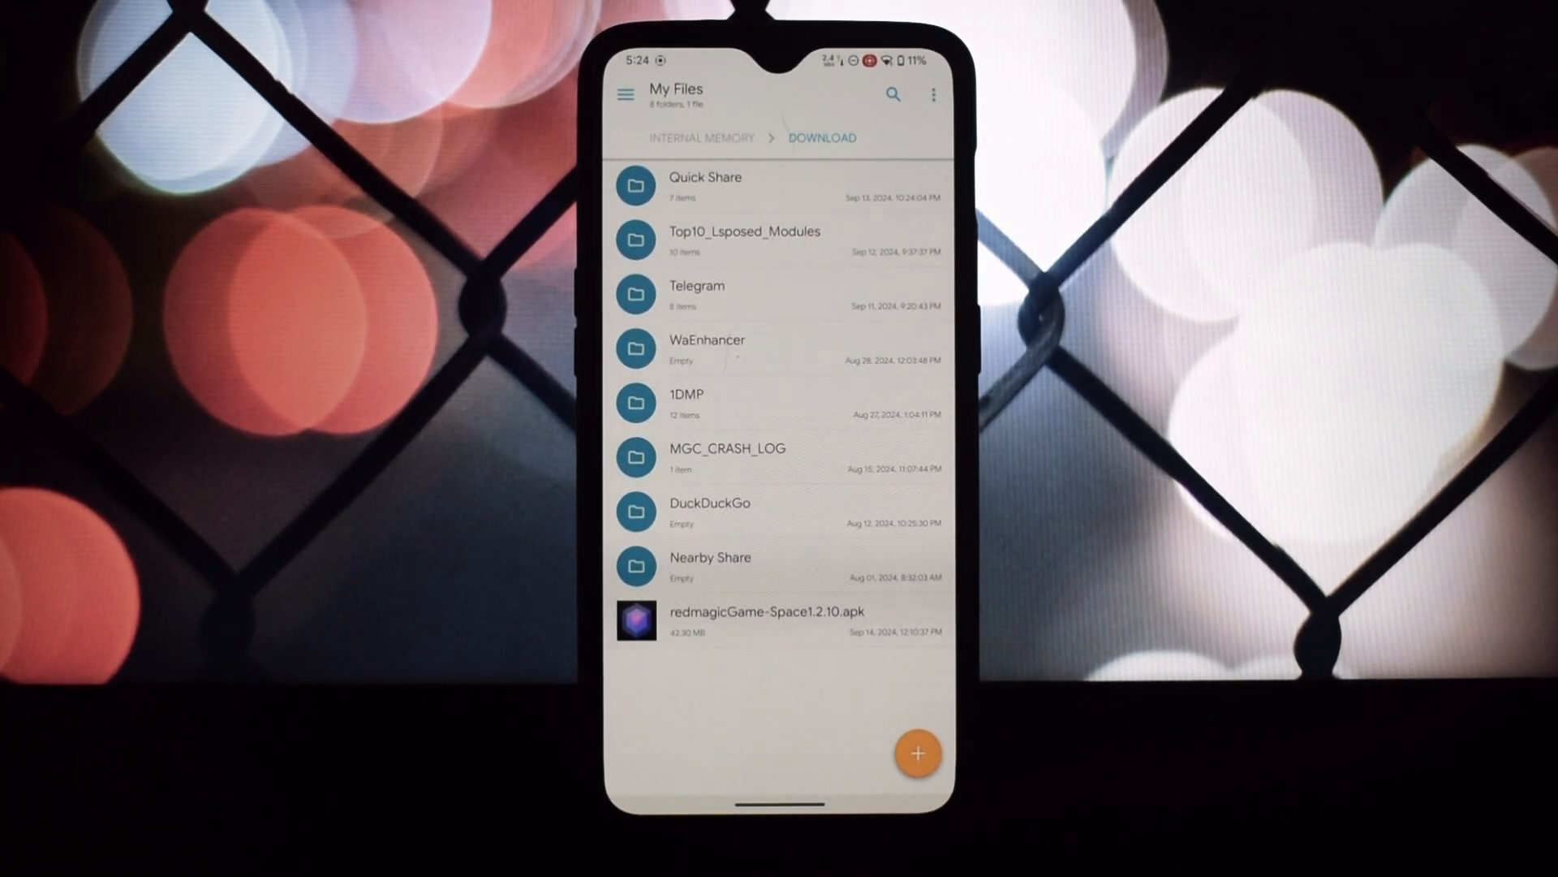
{"action": "left_click", "coordinate": [766, 619]}
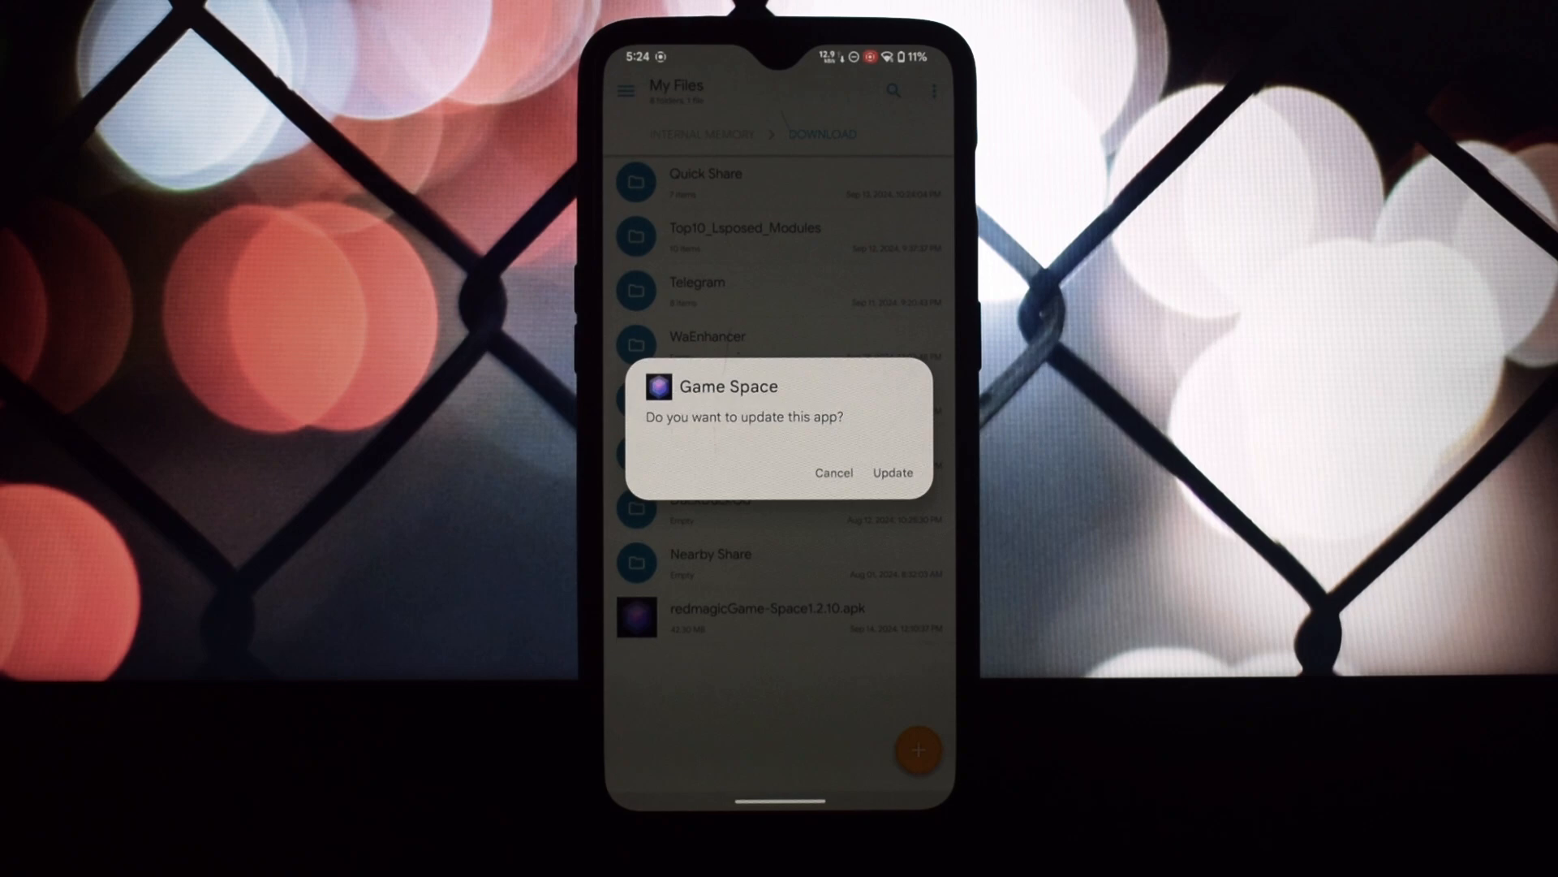
{"action": "left_click", "coordinate": [891, 472]}
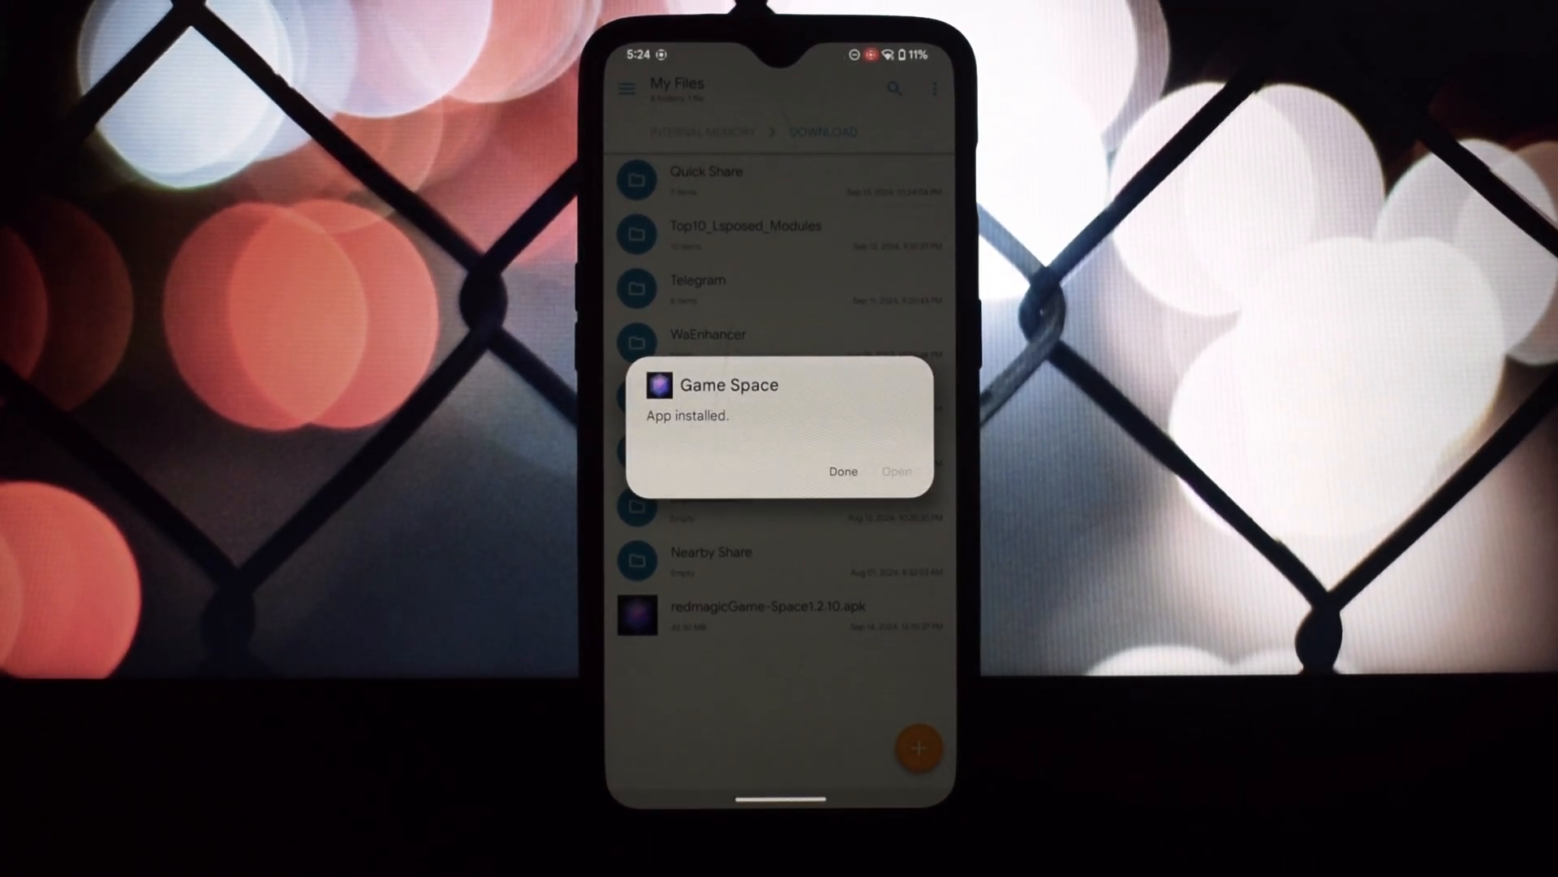
{"action": "left_click", "coordinate": [843, 471]}
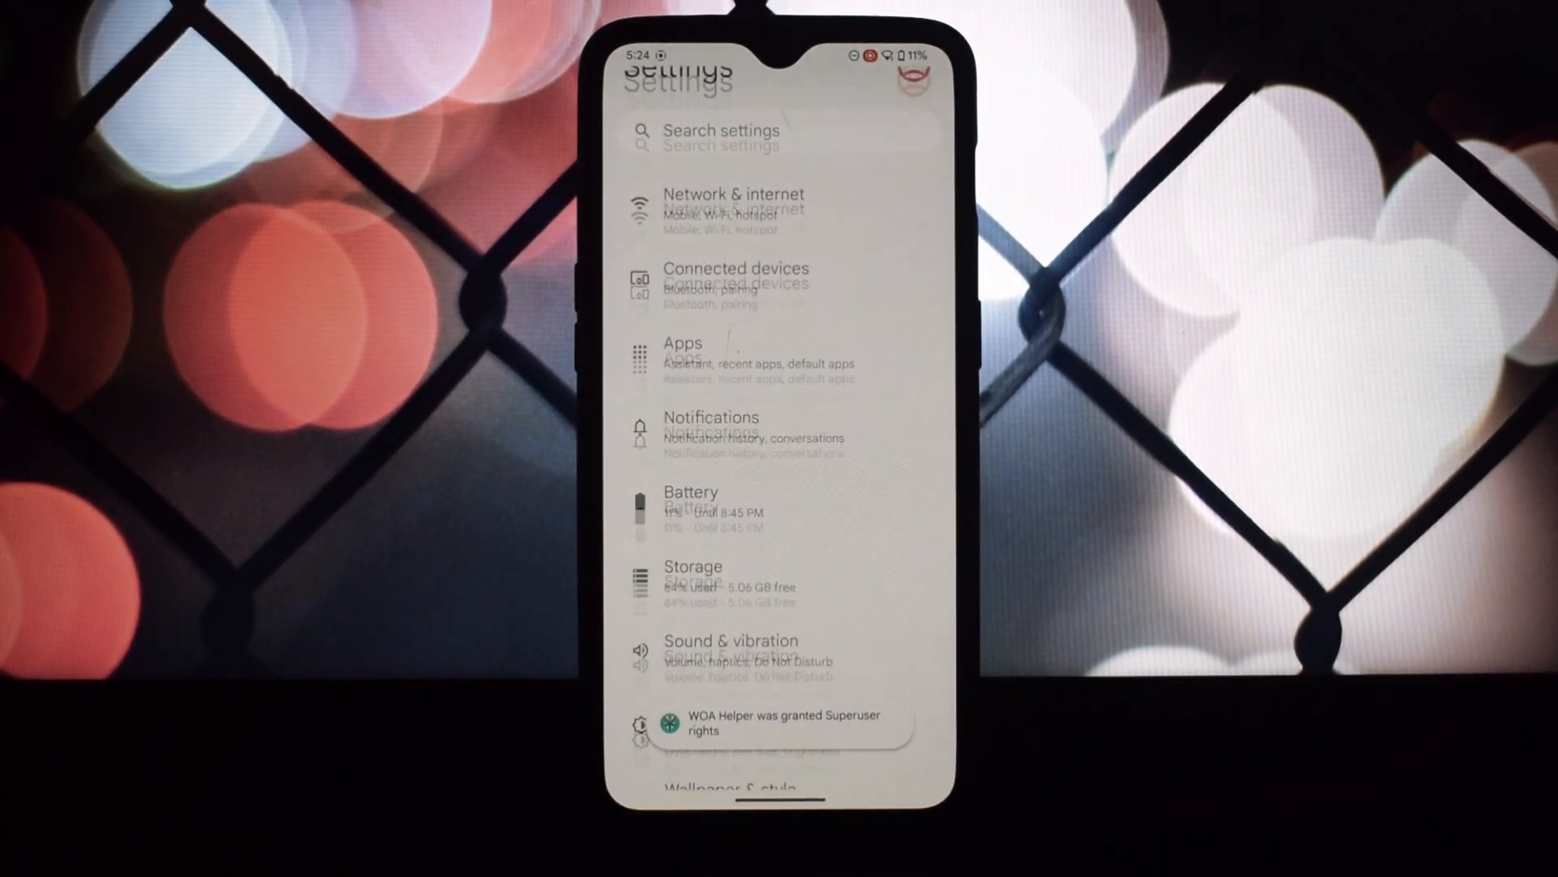
Check the Default apps page showing crDroid Home as home app, then return to the home screen.
{"action": "scroll", "scroll_direction": "up", "scroll_amount": 3}
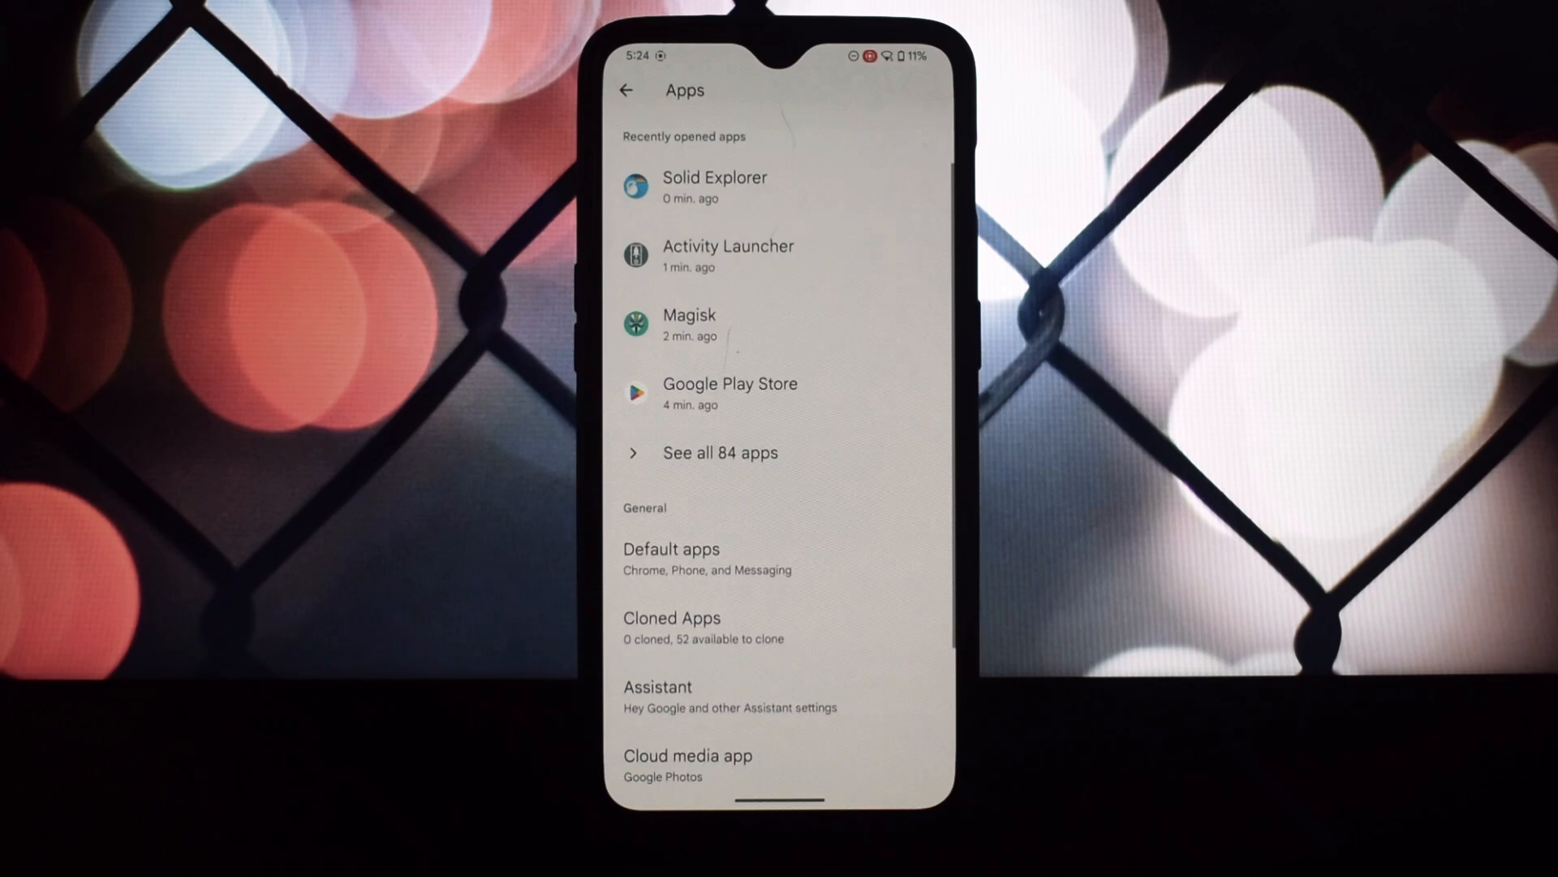
{"action": "left_click", "coordinate": [670, 548]}
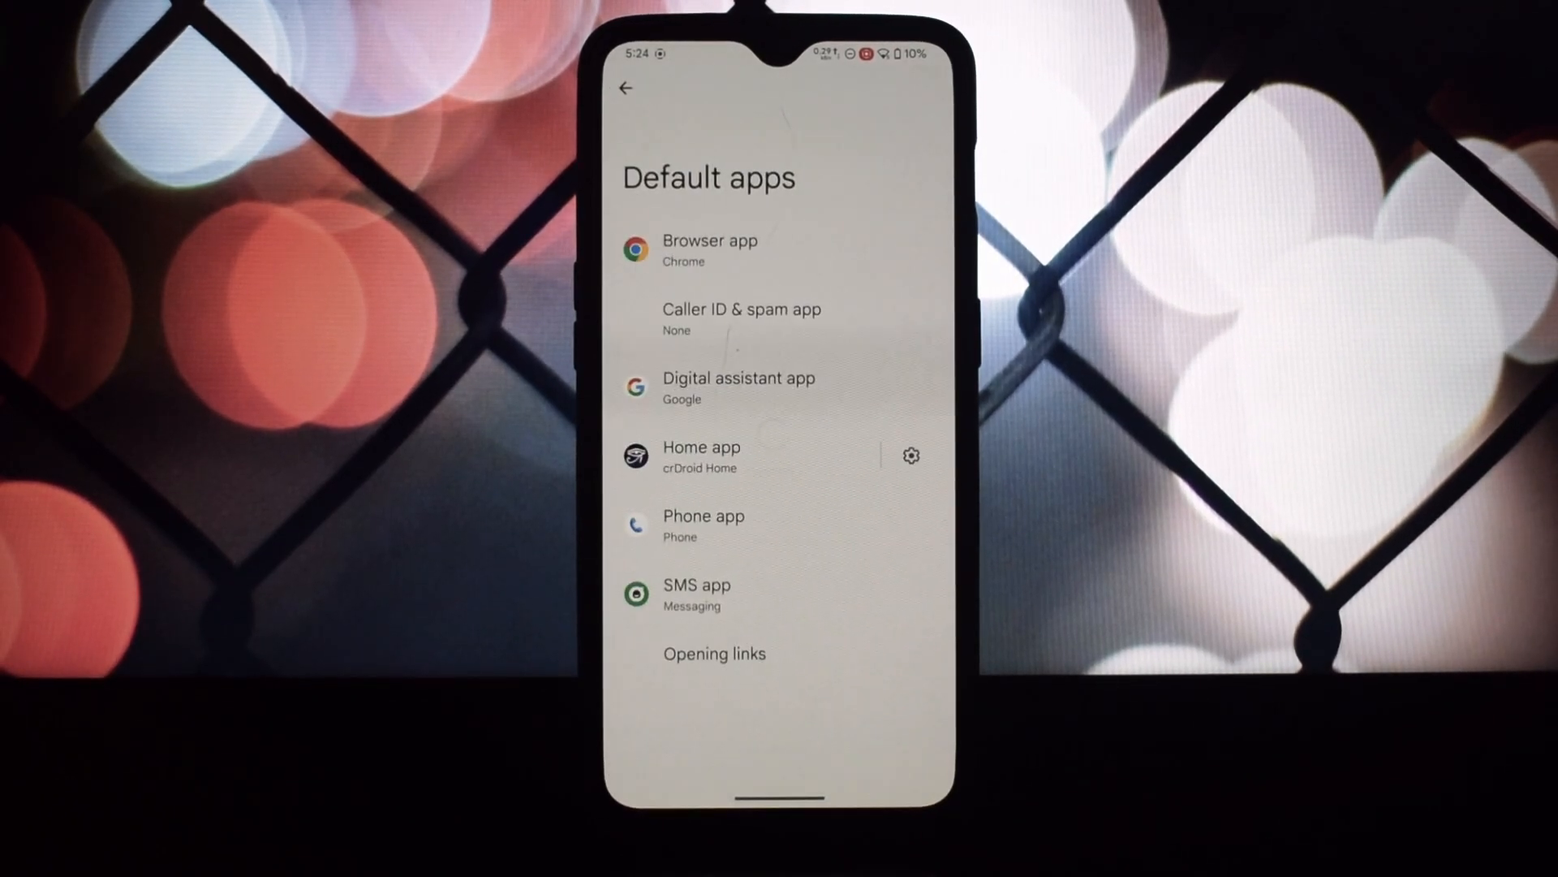
{"action": "left_click", "coordinate": [701, 456]}
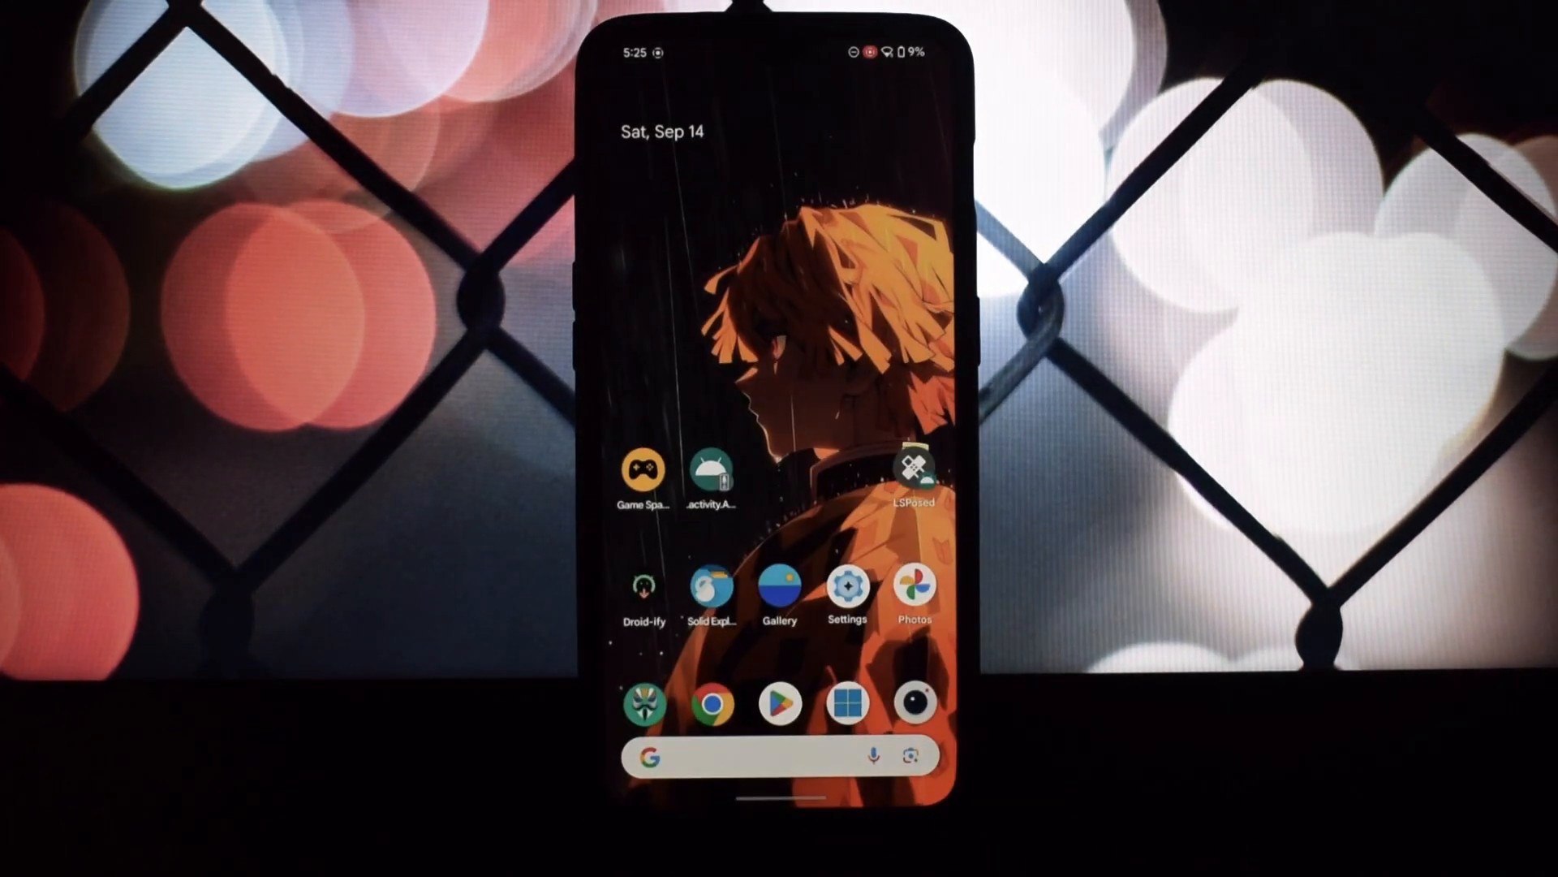
{"action": "left_click", "coordinate": [848, 588]}
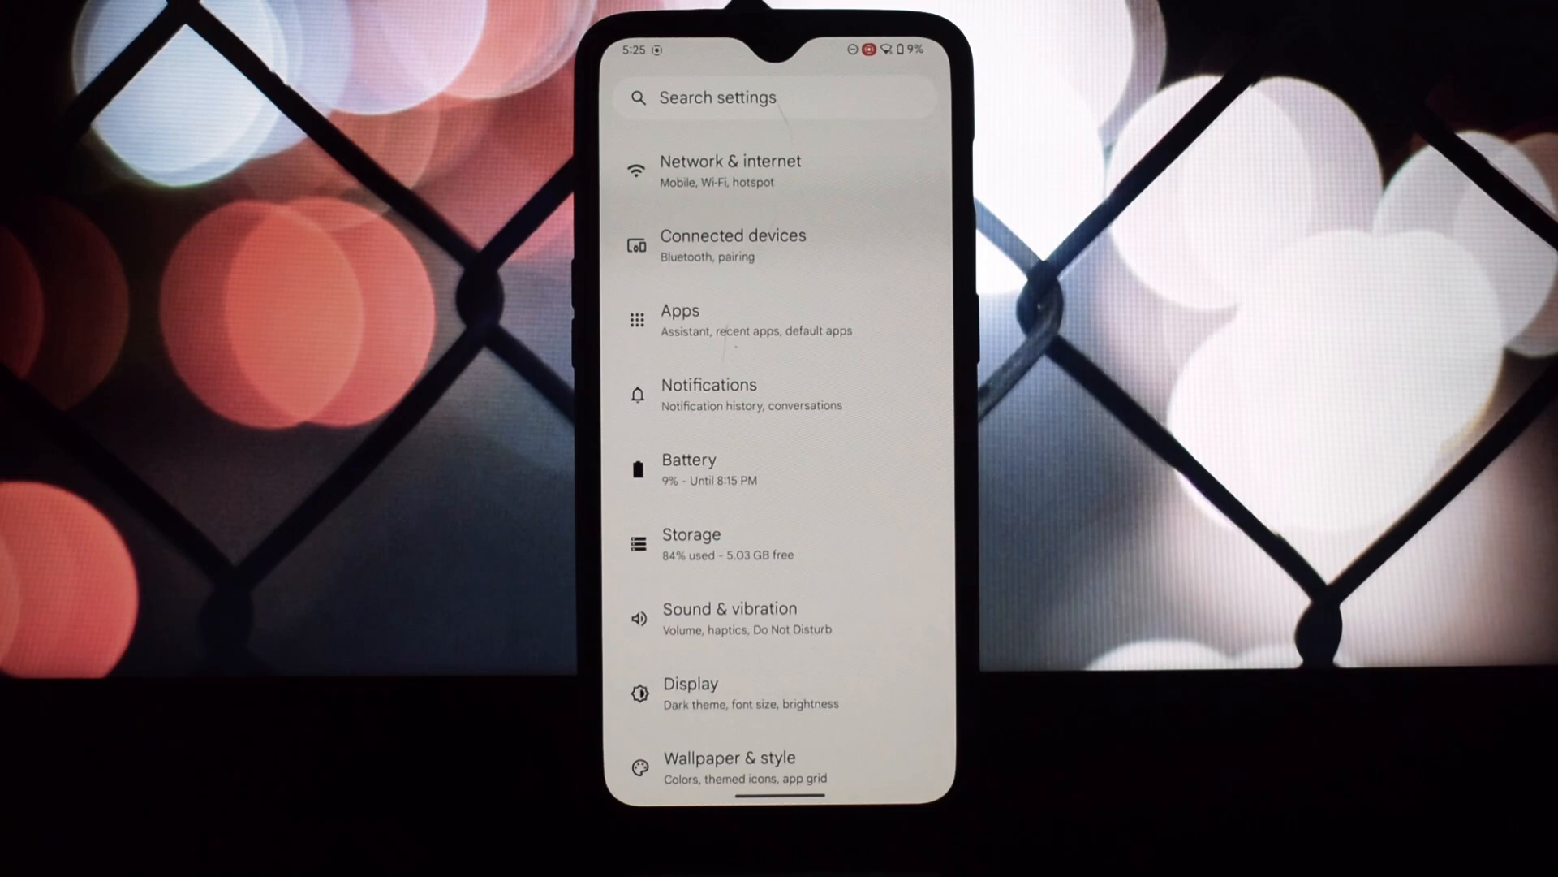
{"action": "left_click", "coordinate": [755, 320]}
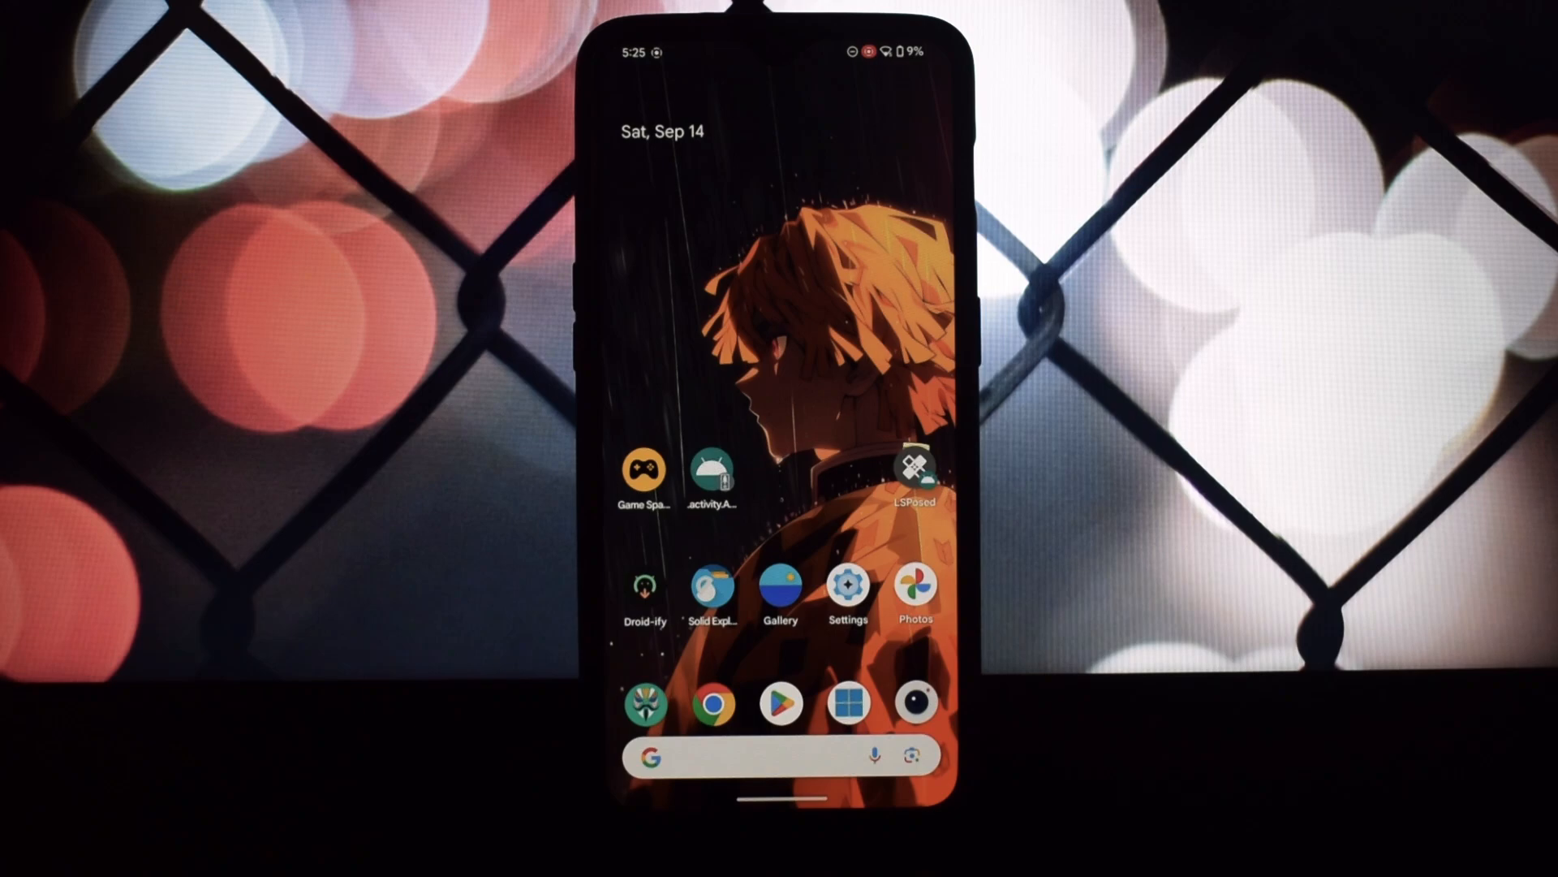
Launch Game Space and scroll through its in-game options page.
{"action": "left_click", "coordinate": [644, 471]}
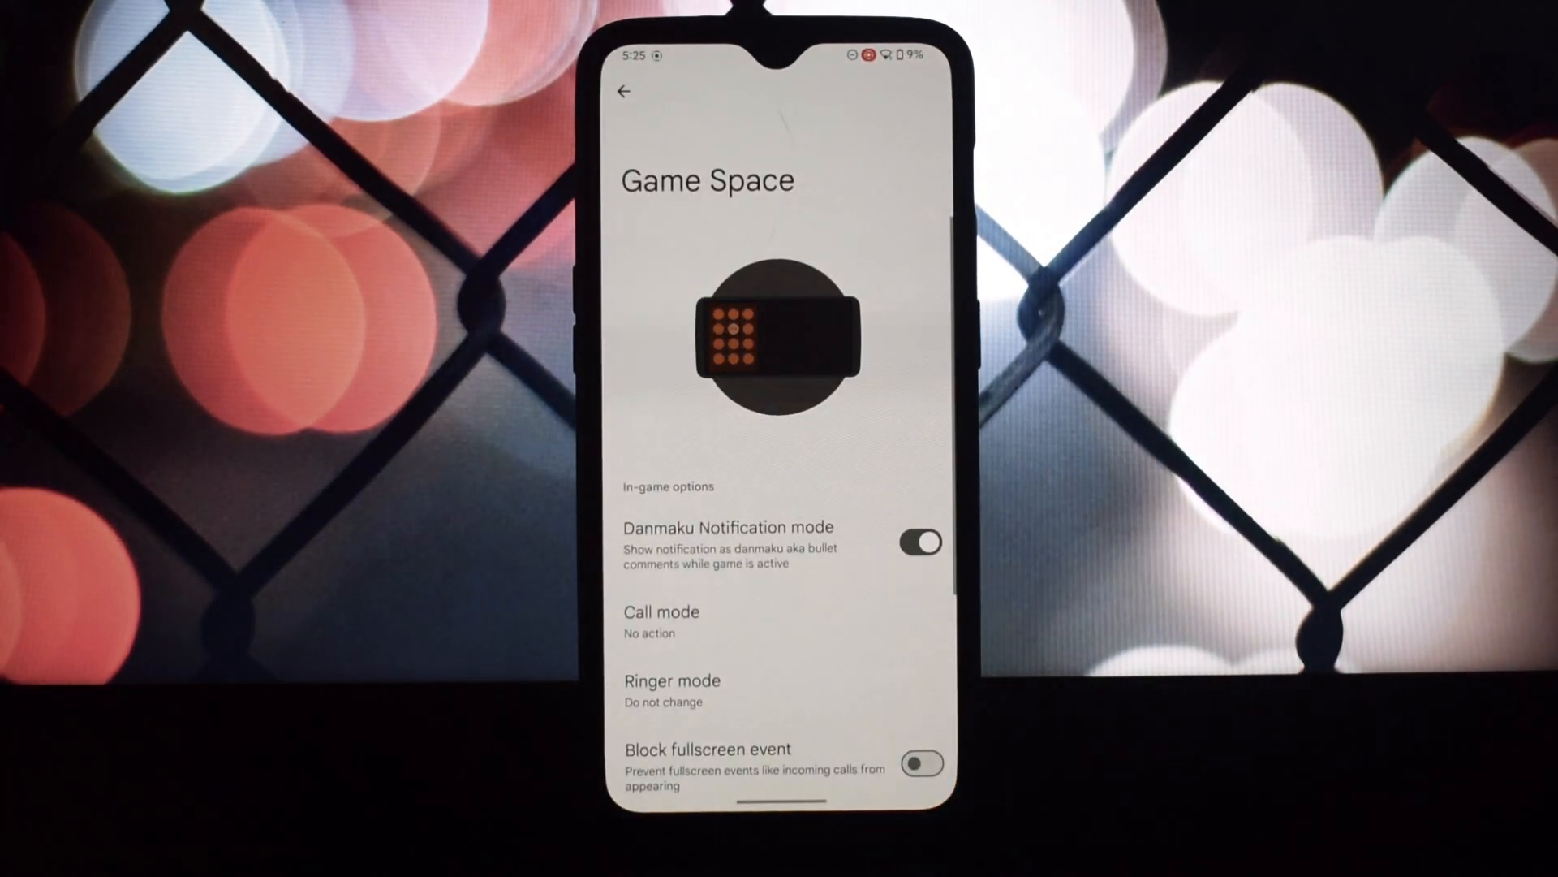
{"action": "scroll", "scroll_direction": "down", "scroll_amount": 3}
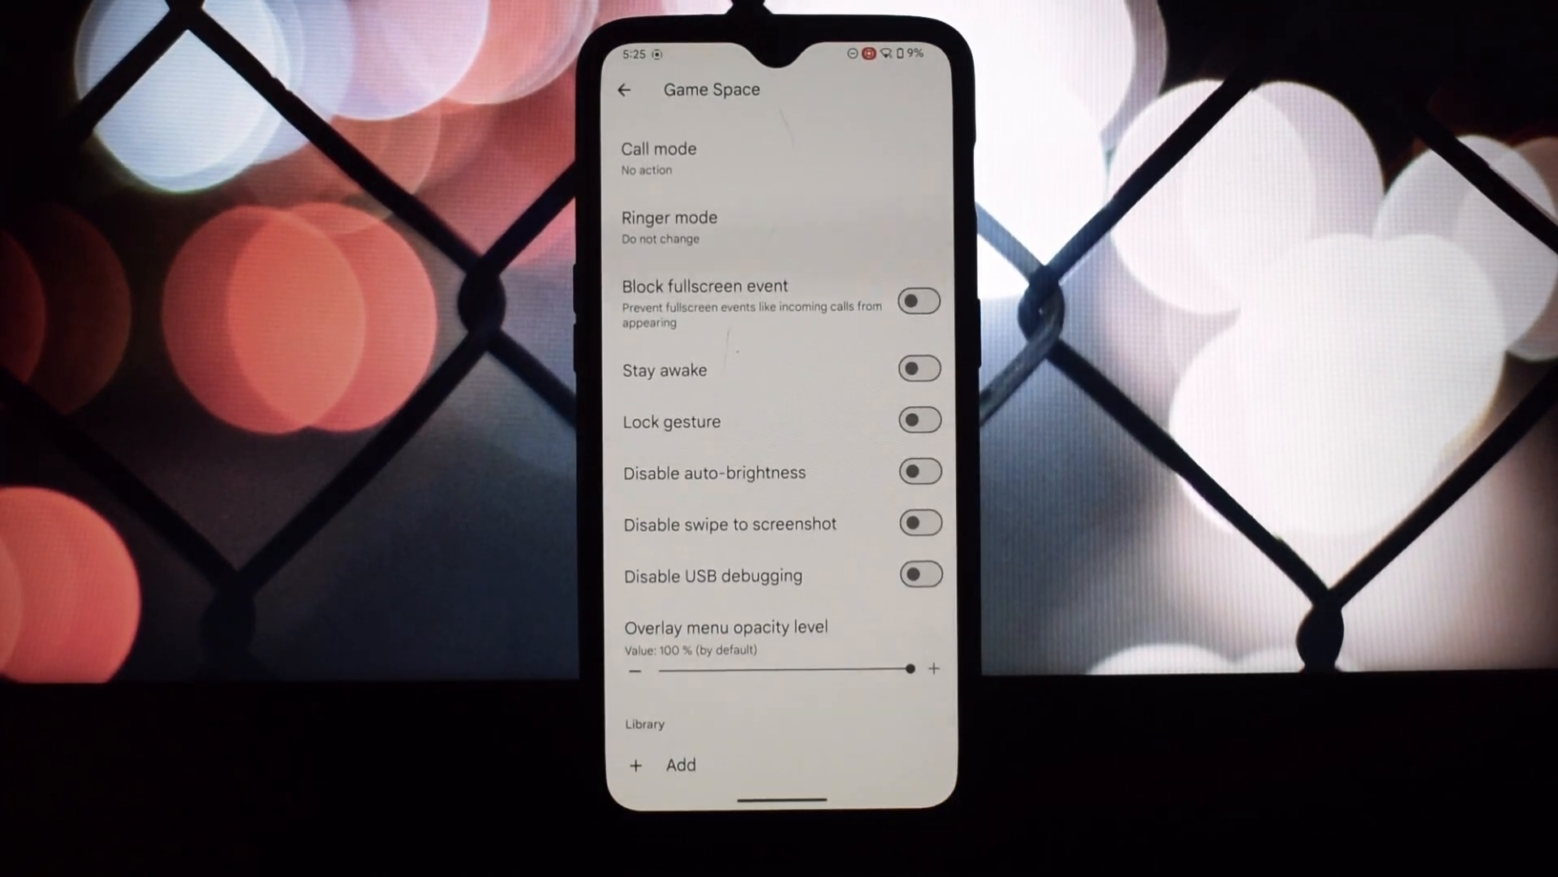
{"action": "scroll", "scroll_direction": "down", "scroll_amount": 3}
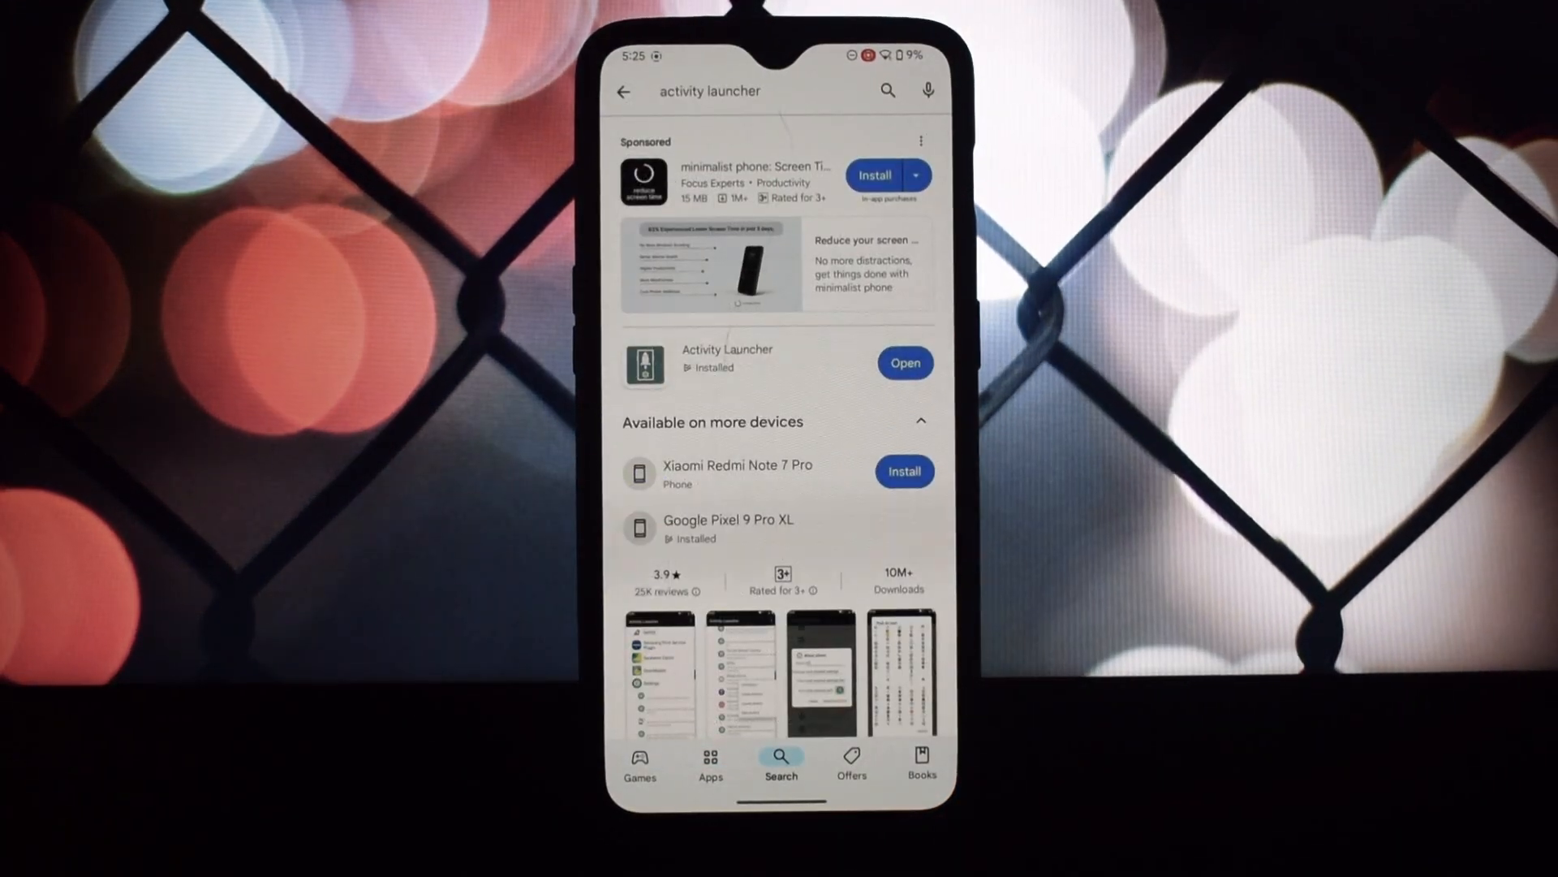
Launch the installed Activity Launcher from its Play Store result.
{"action": "left_click", "coordinate": [904, 362]}
{"action": "type", "text": "g"}
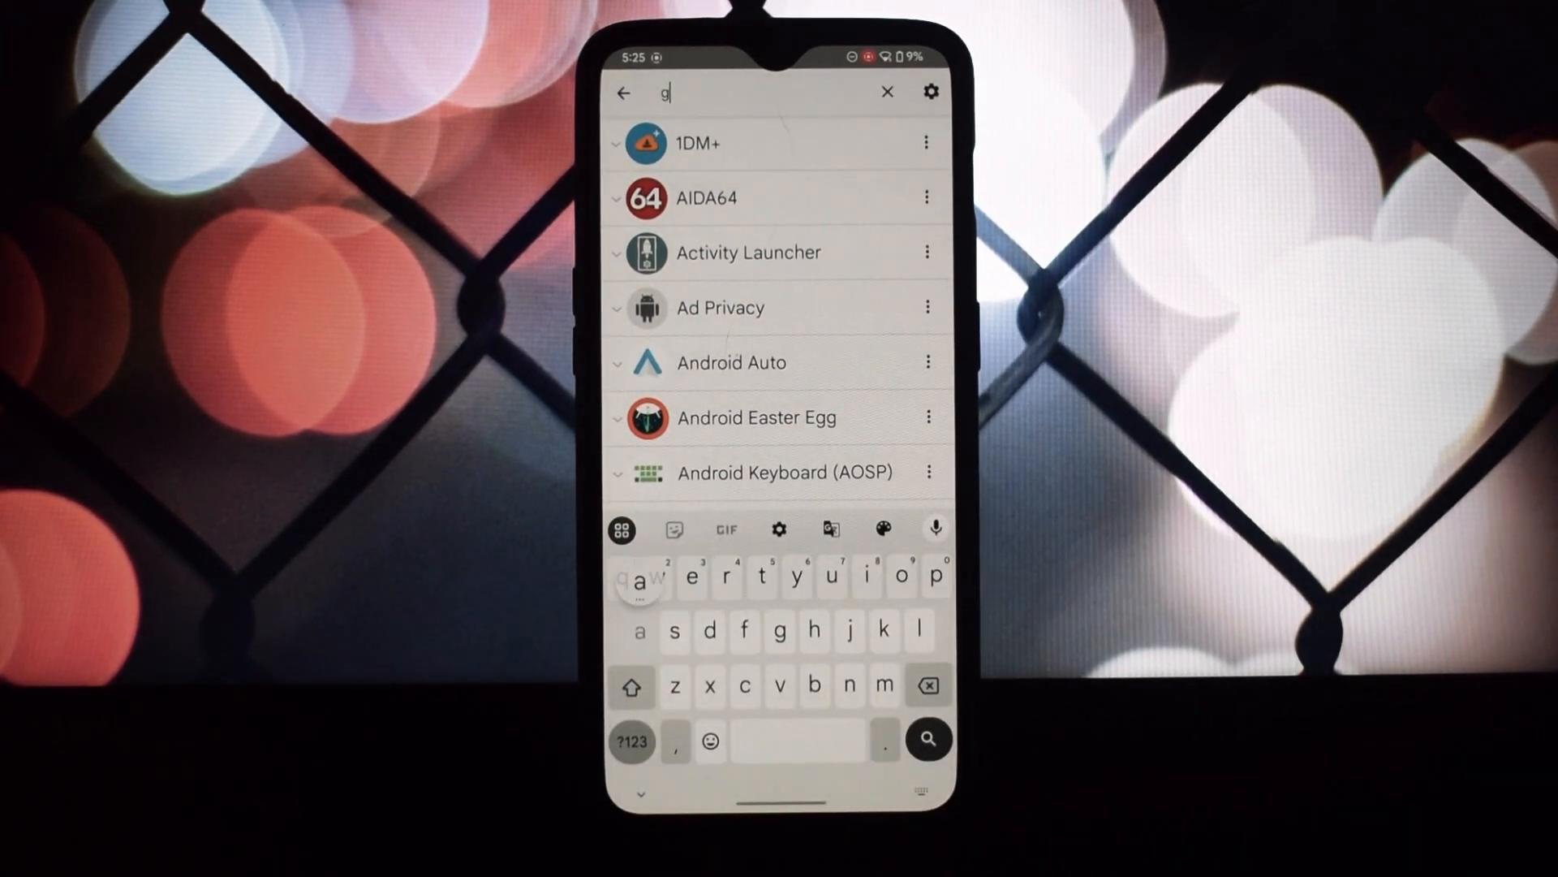
Search "game" and launch Game Space's .activity.GameSpaceActivity to reach the REDMAGIC hub.
{"action": "type", "text": "ame"}
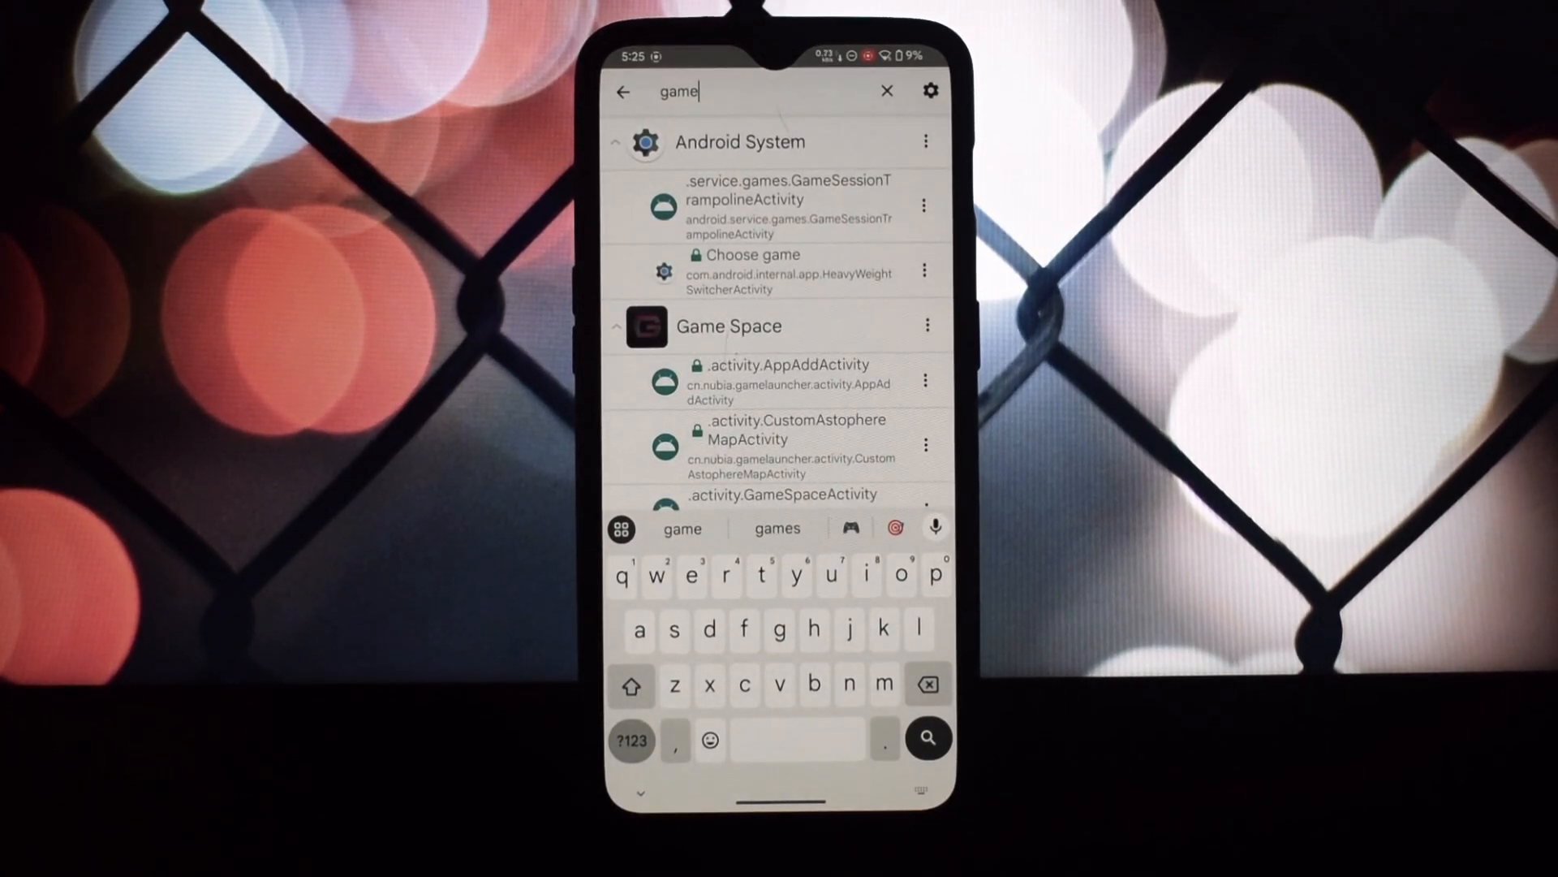
{"action": "left_click", "coordinate": [927, 324]}
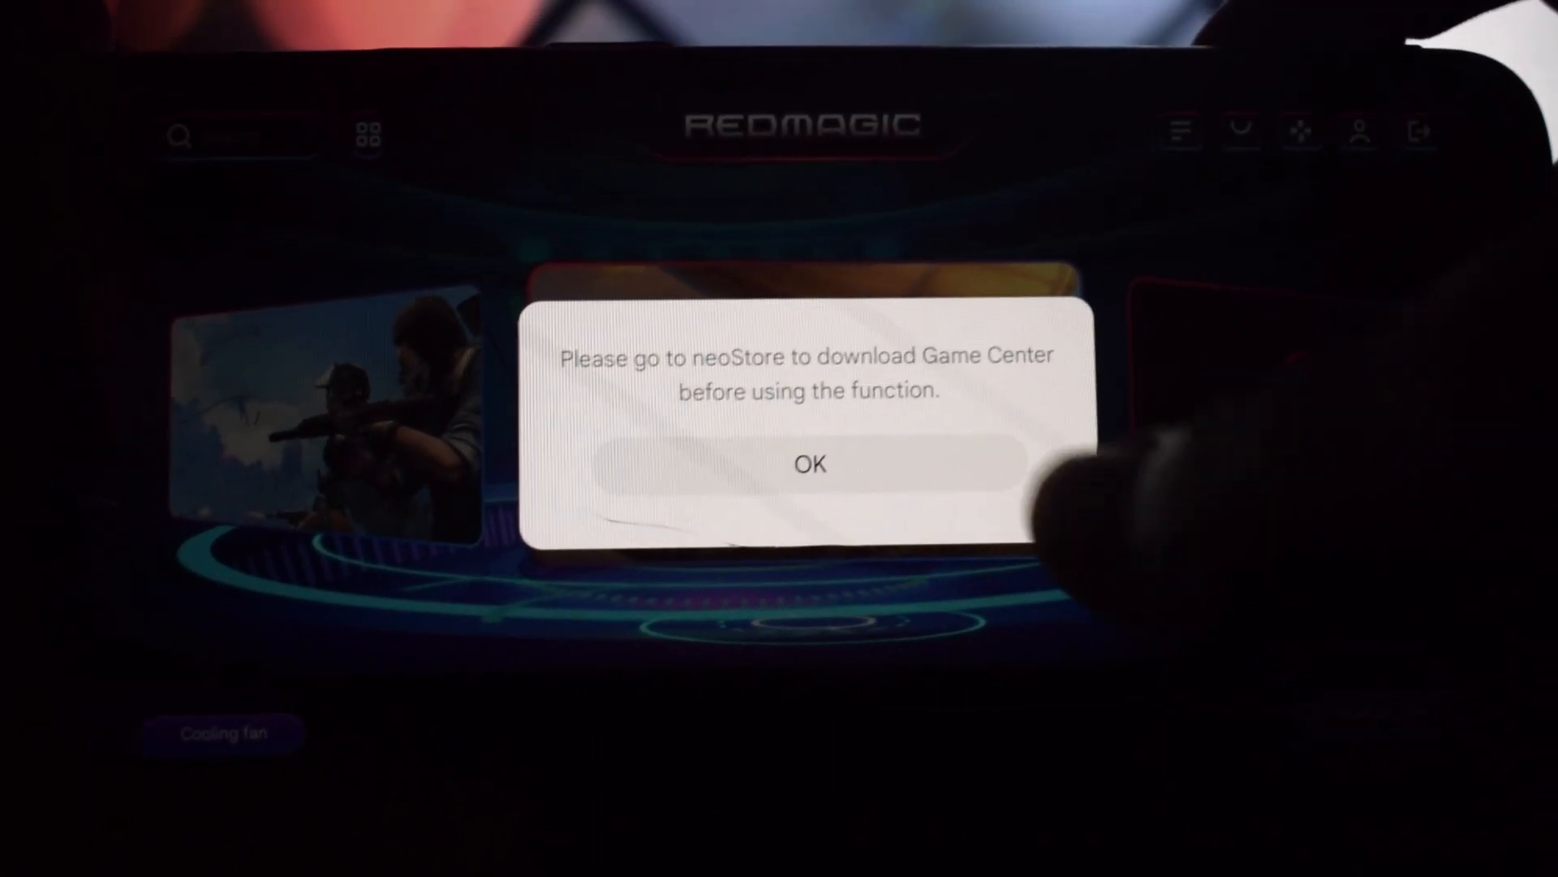
Dismiss the neoStore Game Center notice with OK, revealing the REDMAGIC game carousel.
{"action": "left_click", "coordinate": [809, 465]}
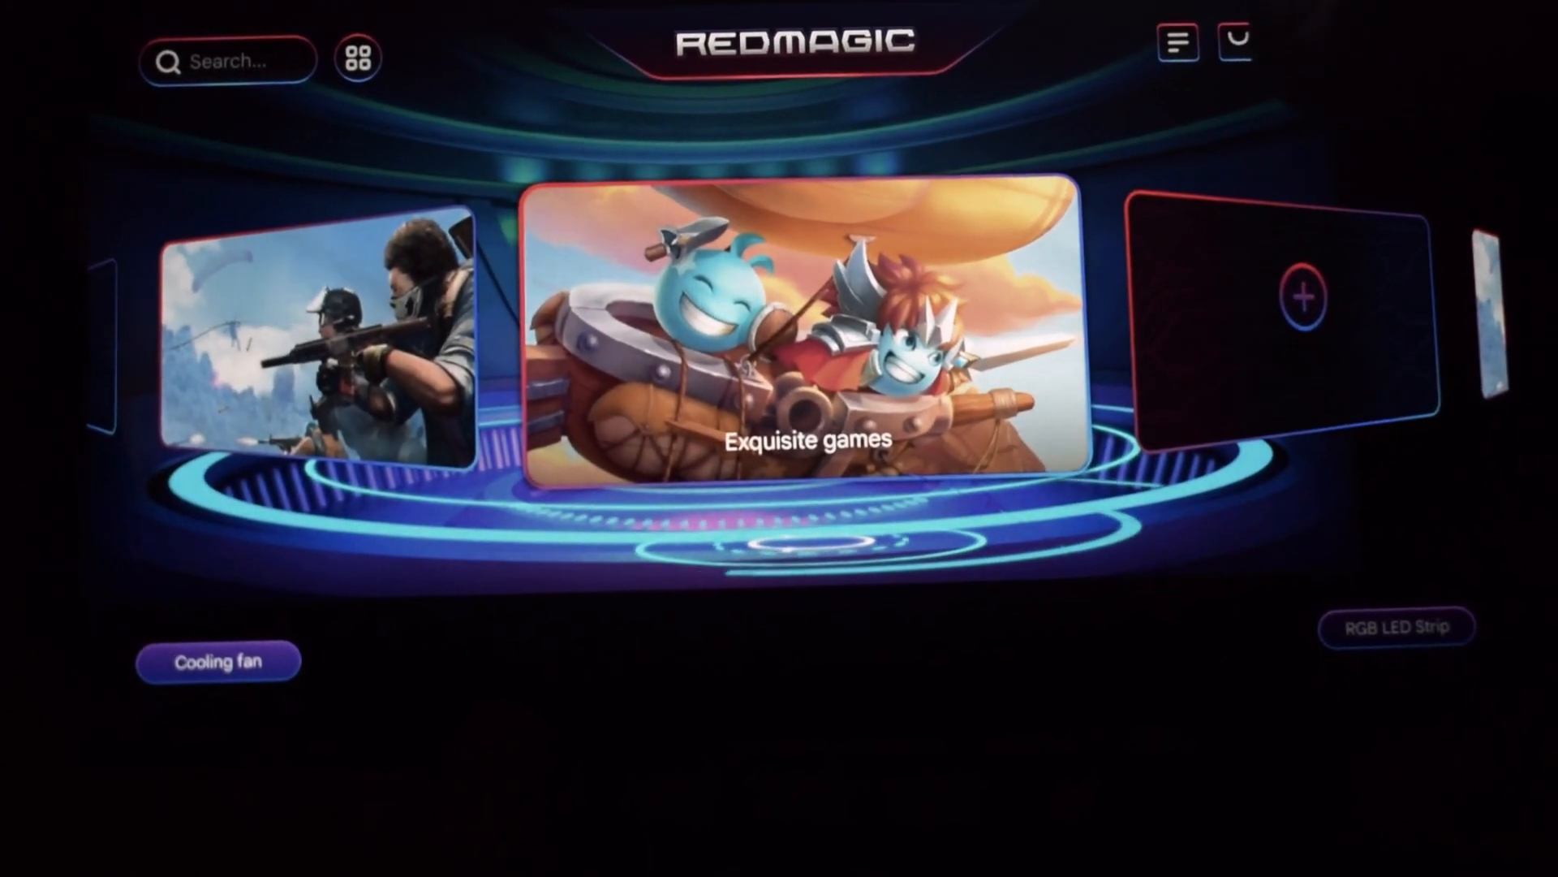